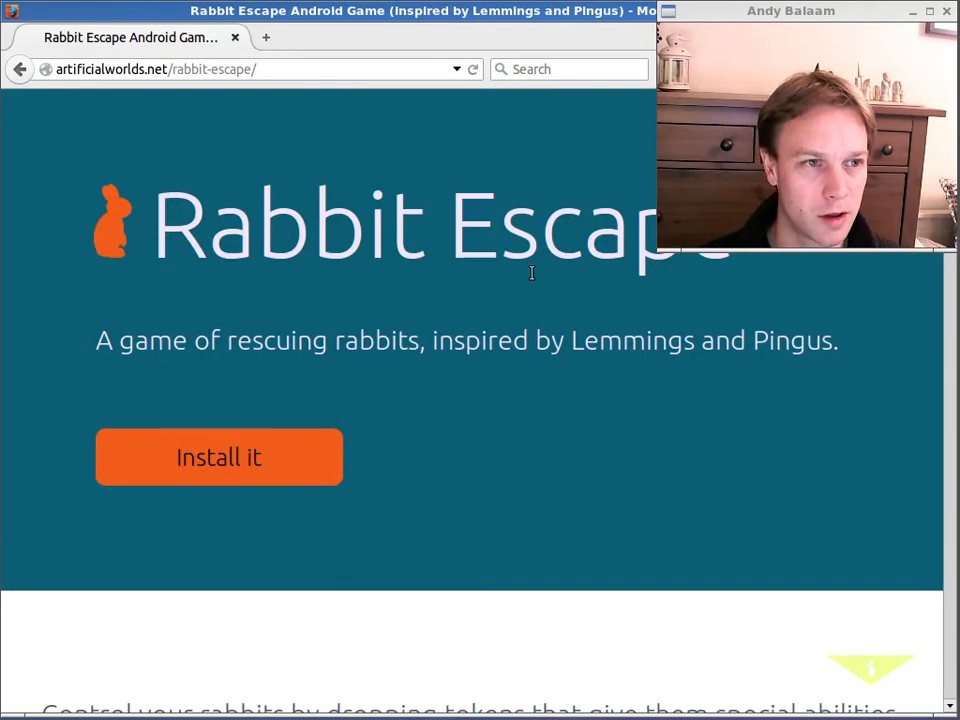
pyautogui.scroll(-3)
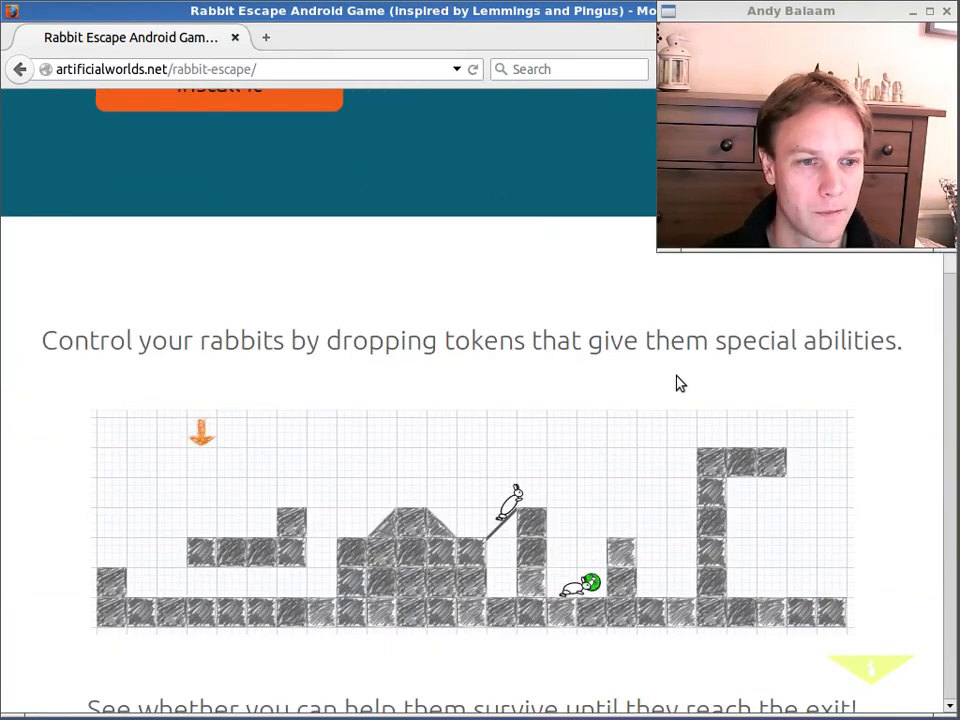
pyautogui.scroll(-3)
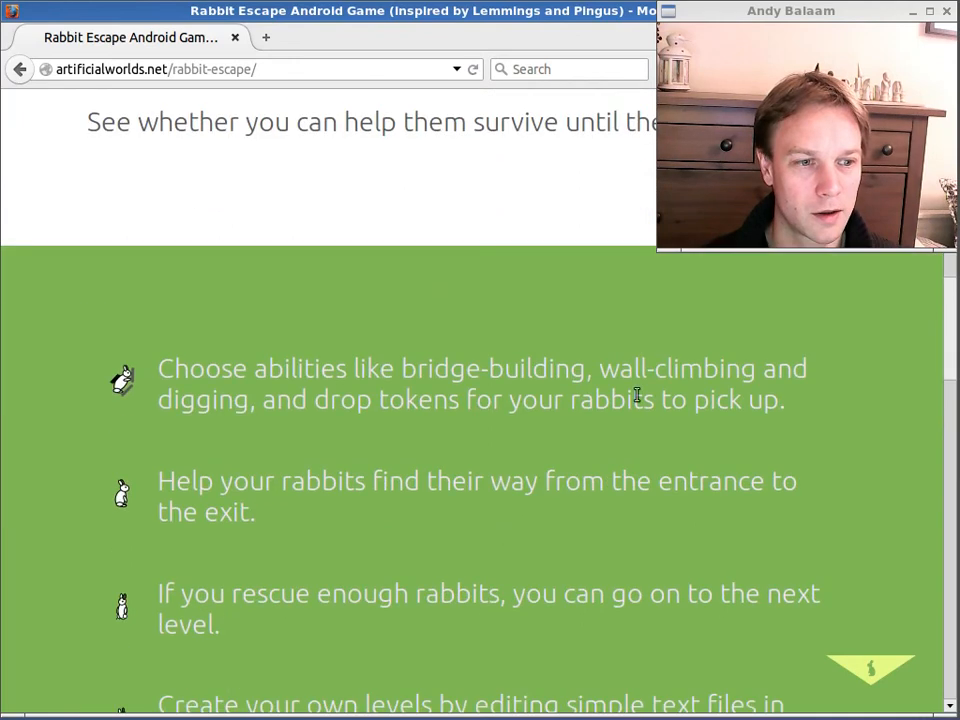
pyautogui.scroll(-3)
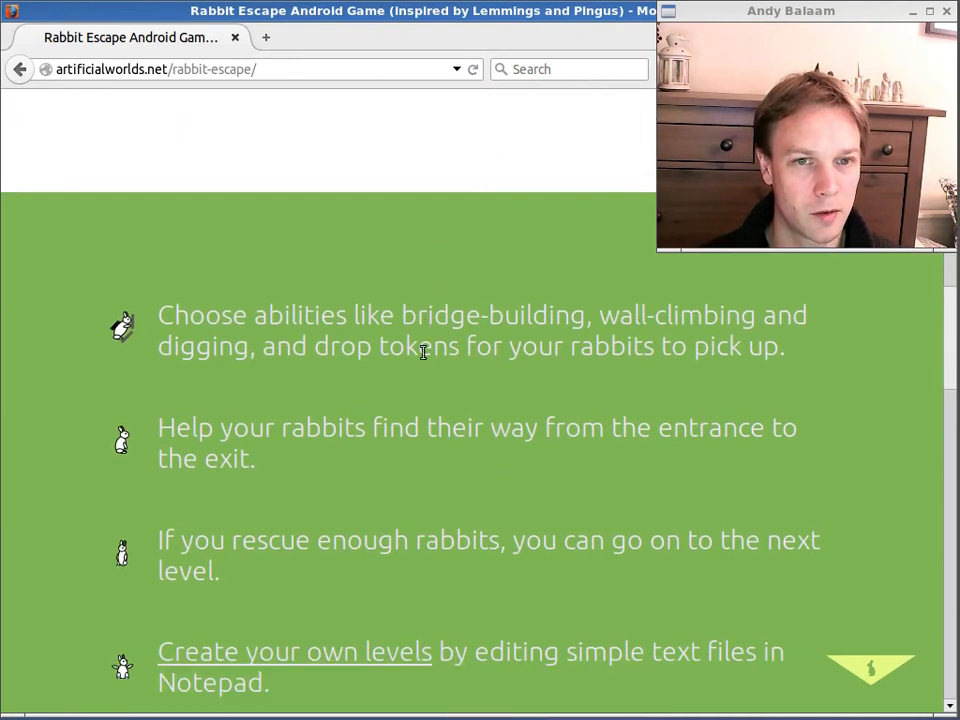
pyautogui.moveTo(612, 424)
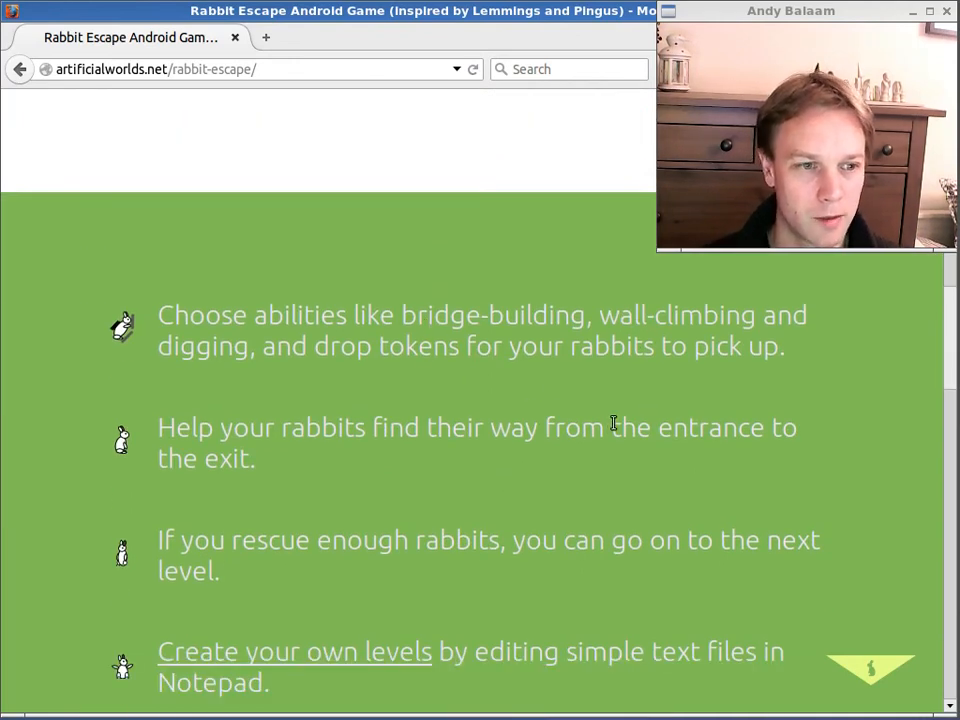
pyautogui.scroll(-3)
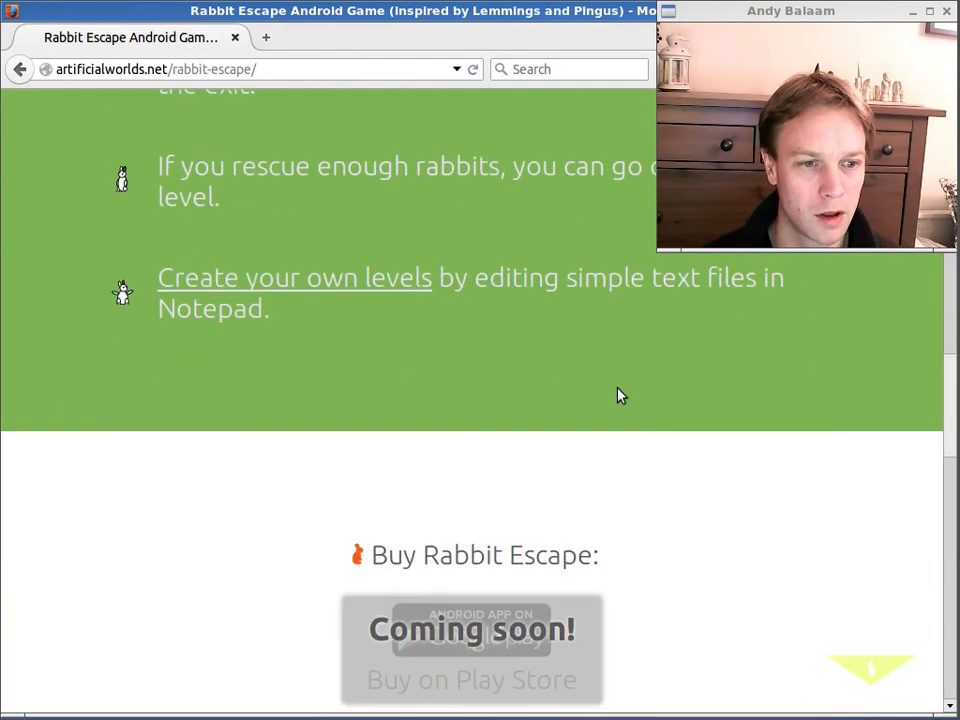
pyautogui.scroll(-3)
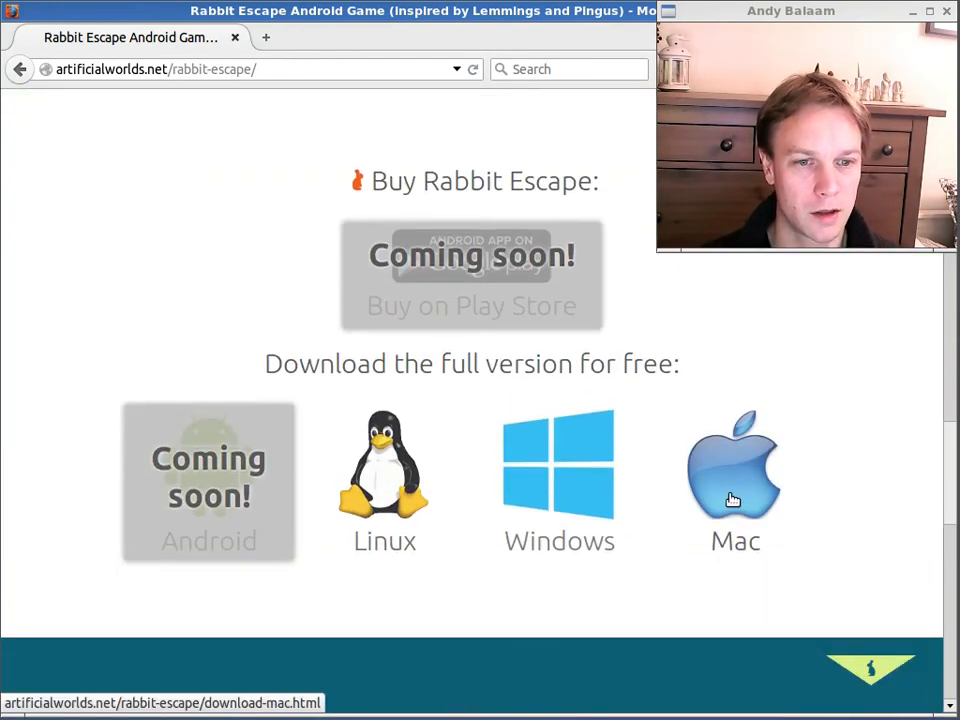
pyautogui.moveTo(748, 468)
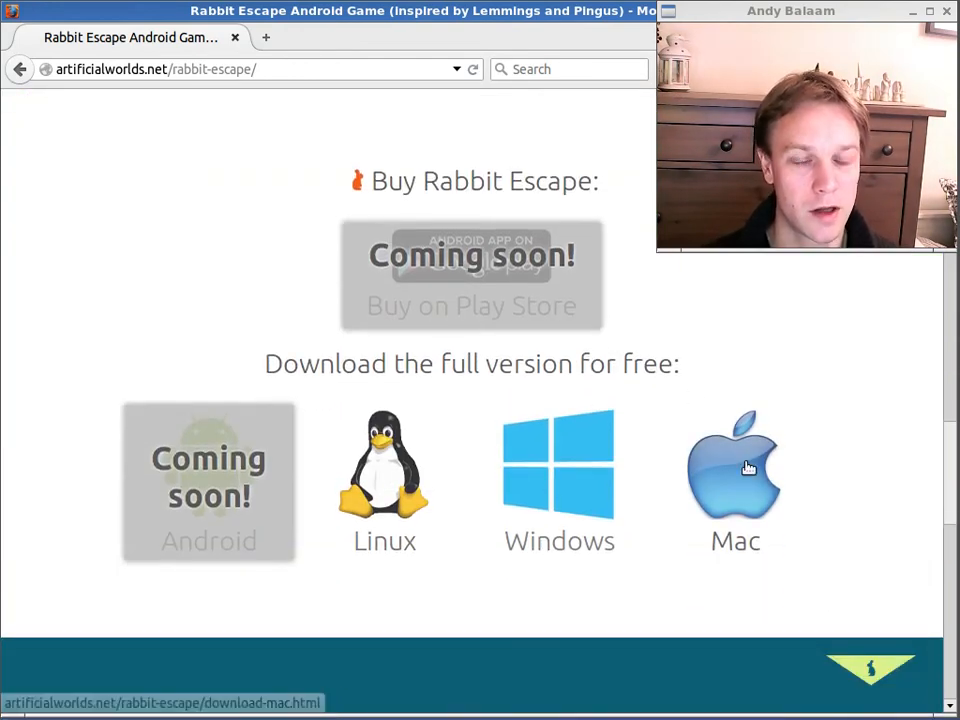
pyautogui.scroll(-3)
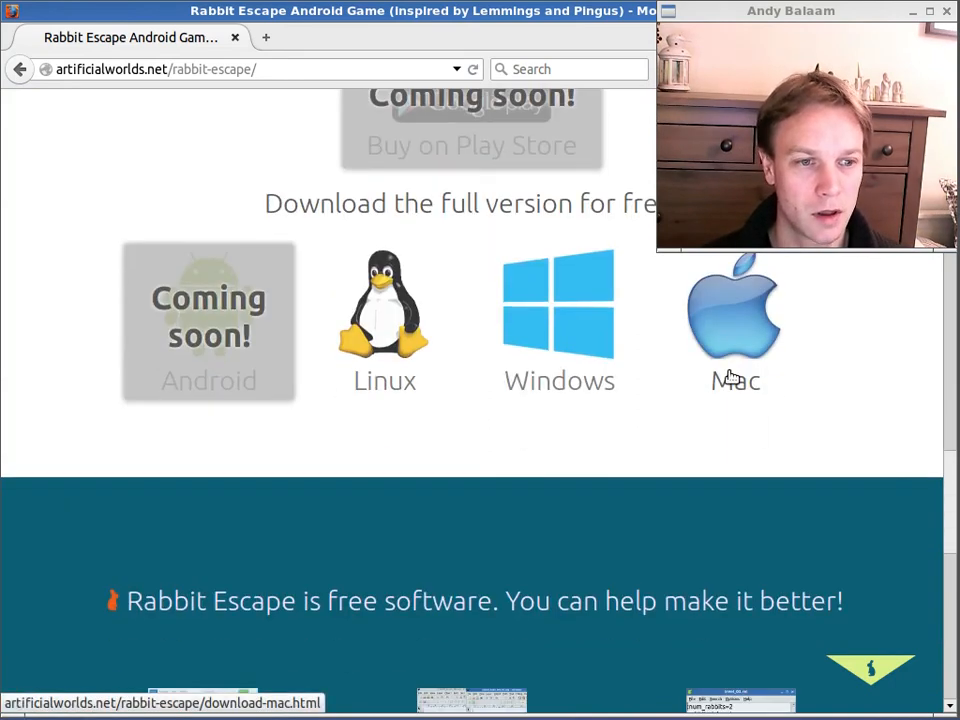
pyautogui.scroll(-3)
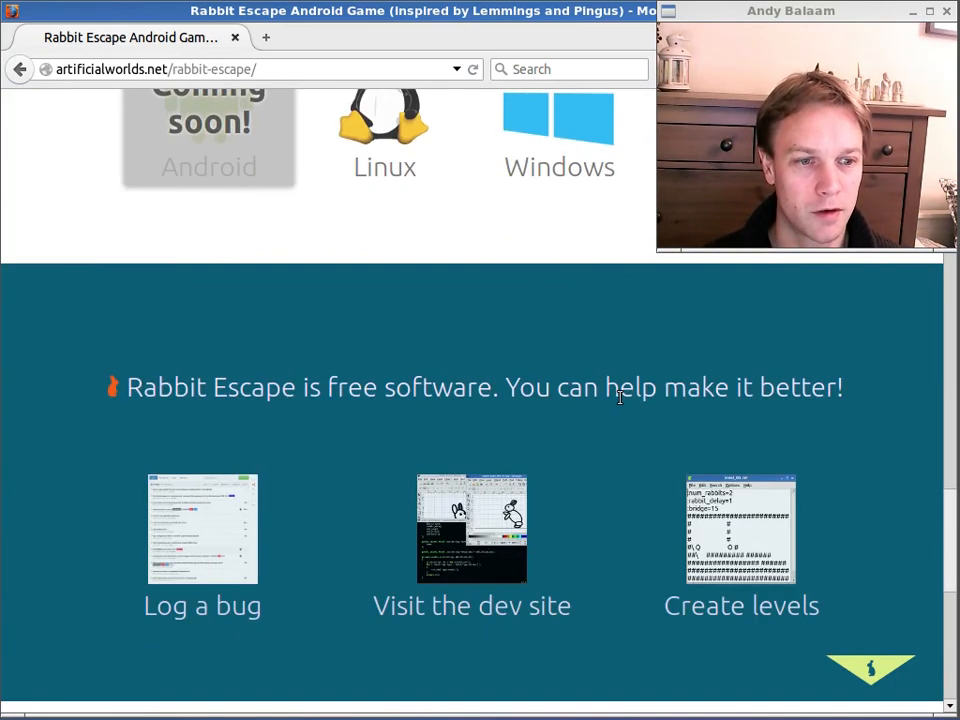
pyautogui.scroll(-3)
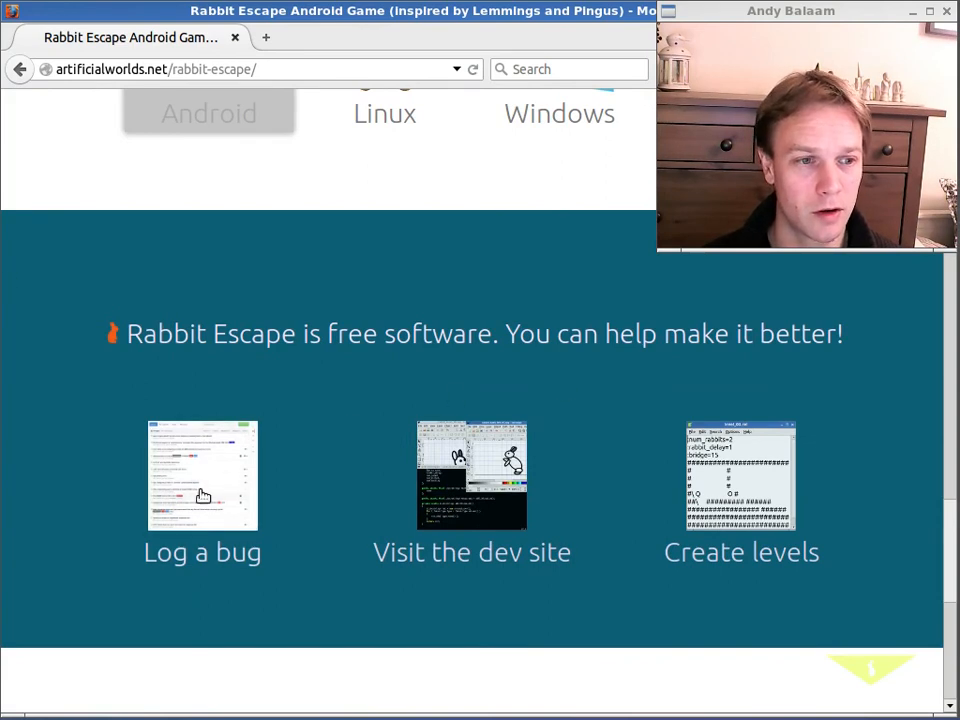
pyautogui.moveTo(472, 476)
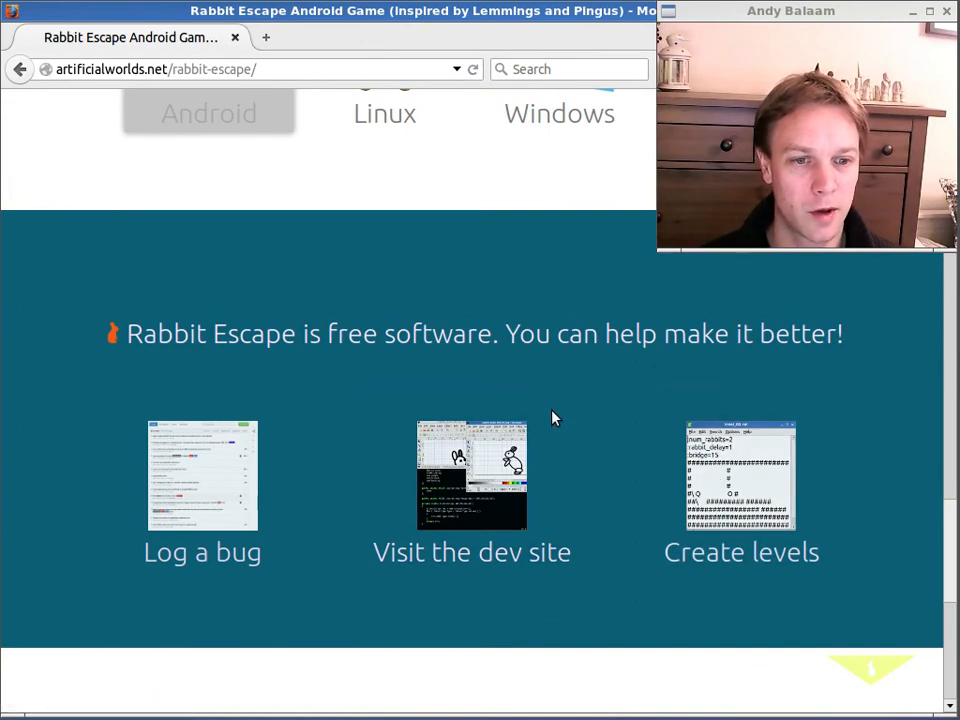
pyautogui.scroll(-3)
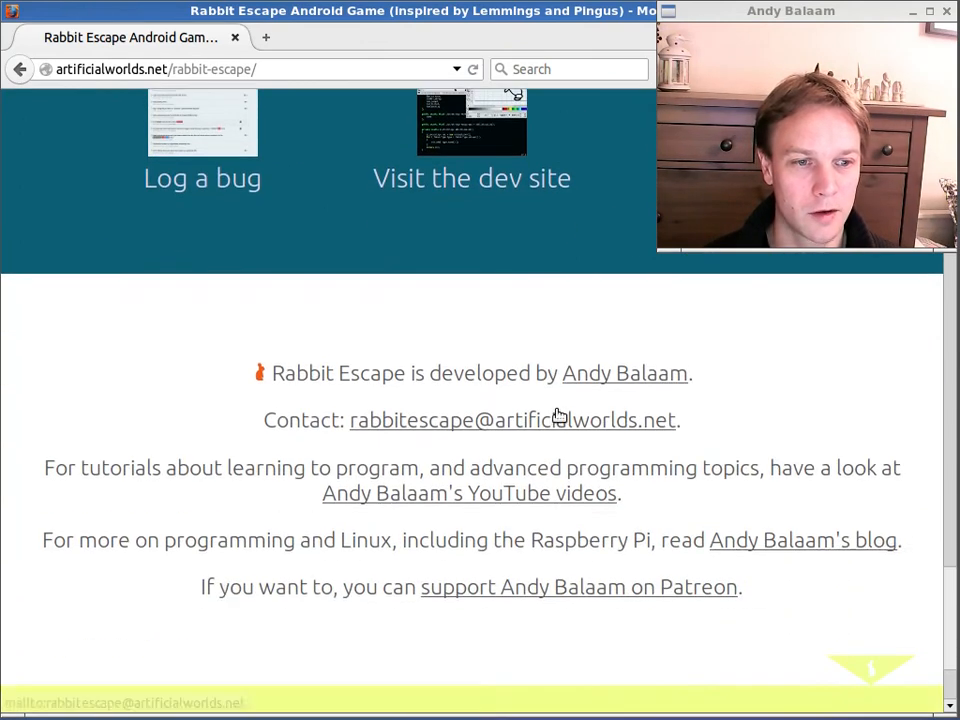
pyautogui.scroll(-3)
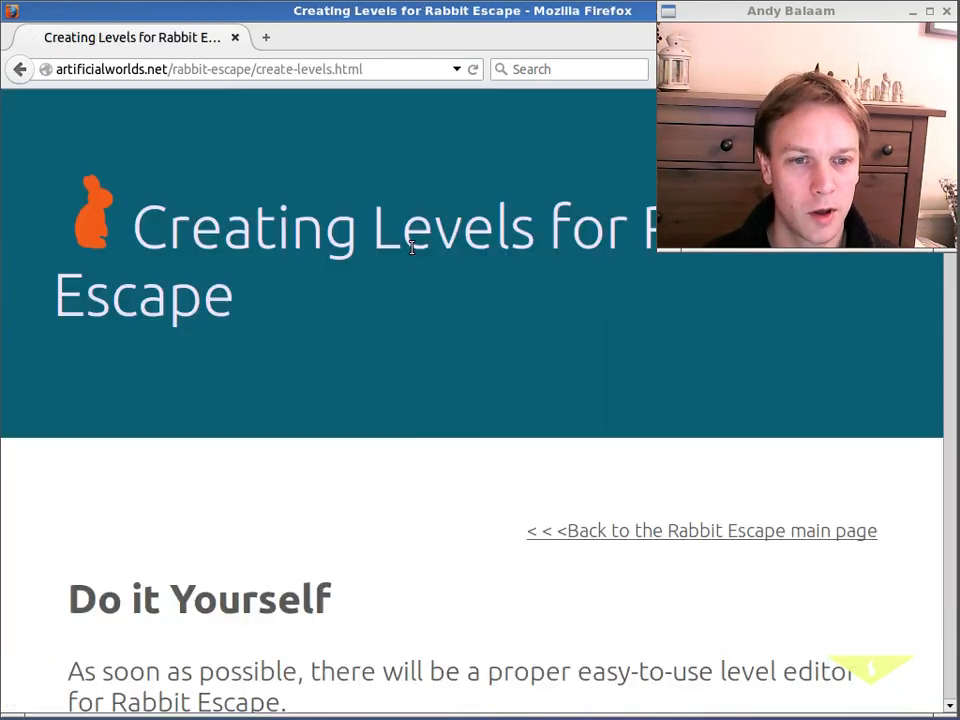
pyautogui.scroll(-3)
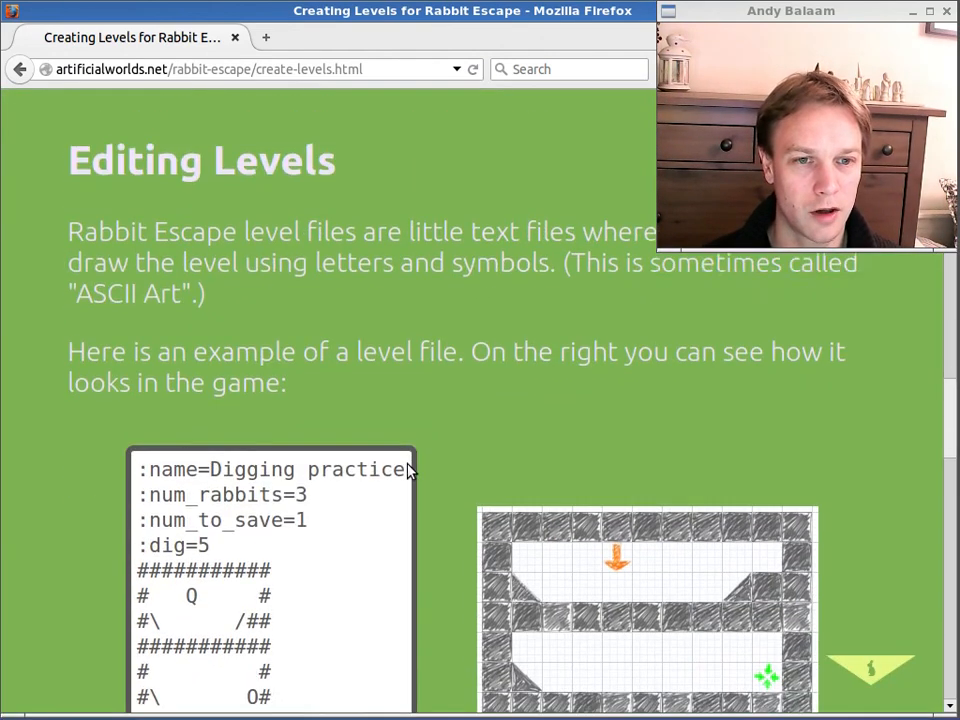
pyautogui.scroll(-3)
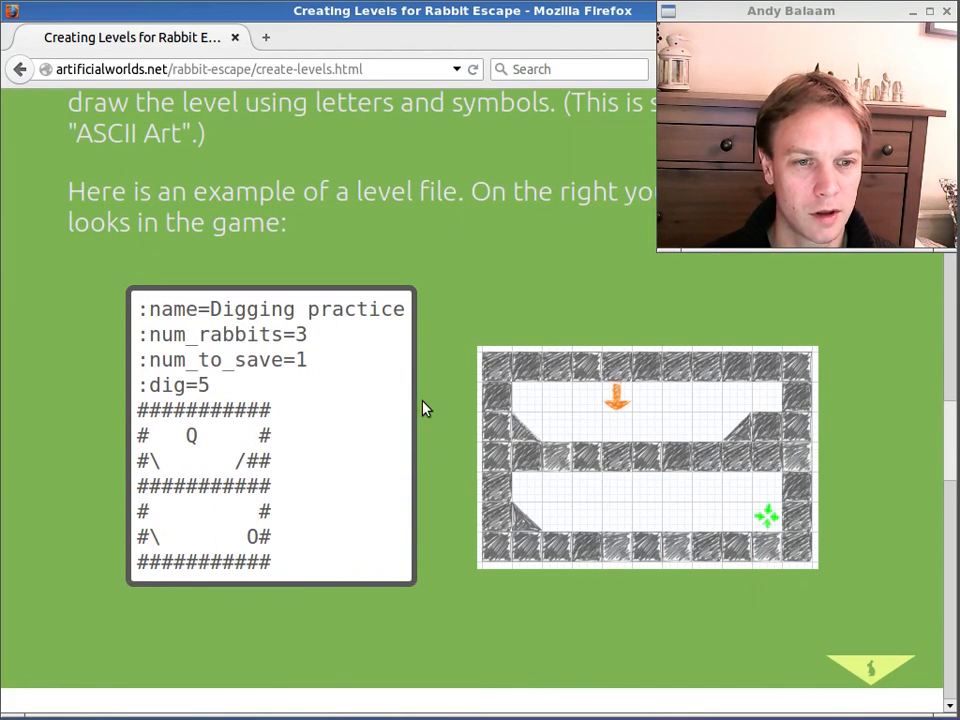
pyautogui.moveTo(436, 356)
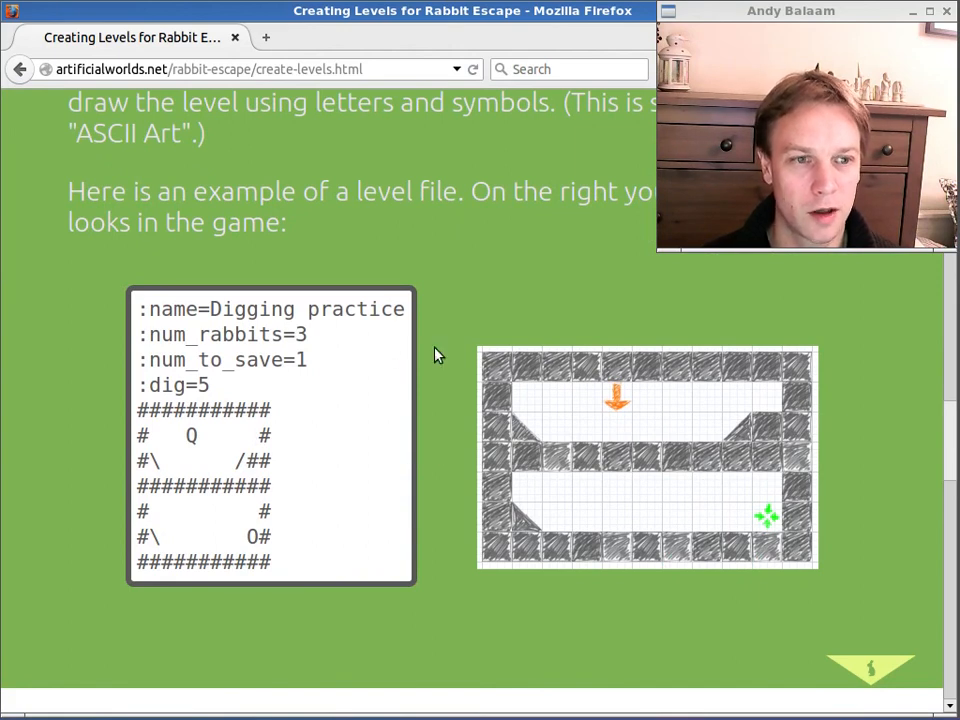